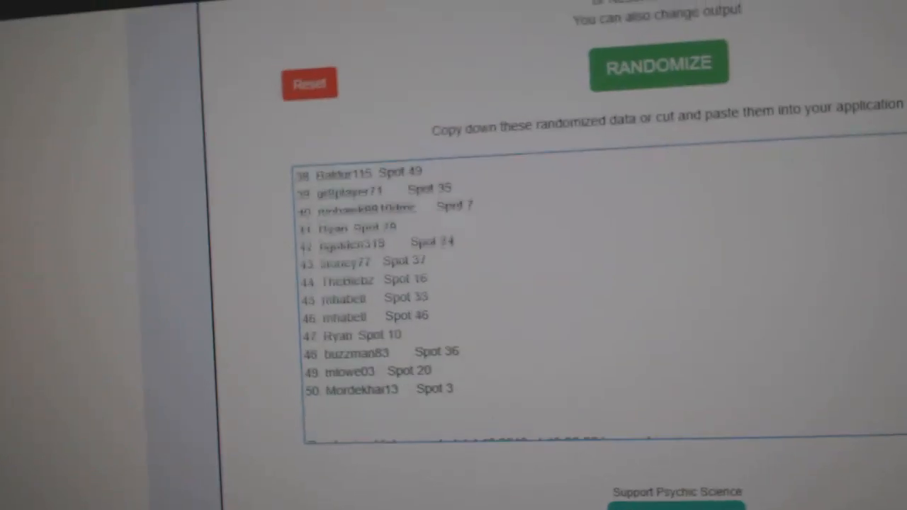
# - Reshuffle the participant names and spots three times, then copy the randomized list
pyautogui.click(658, 63)
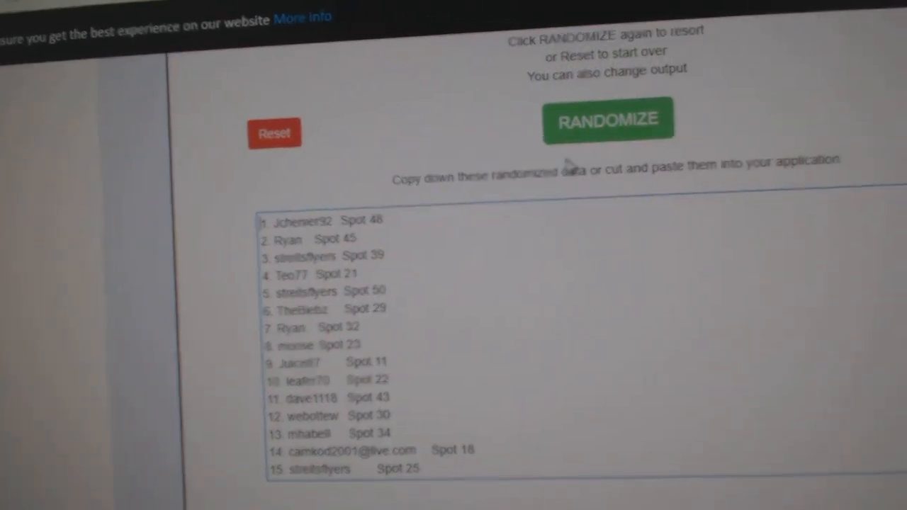
pyautogui.click(606, 119)
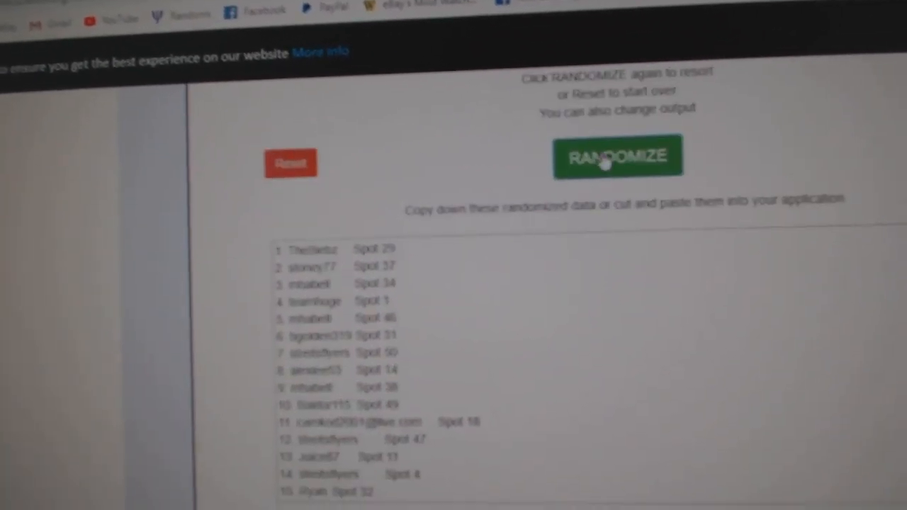
pyautogui.click(617, 156)
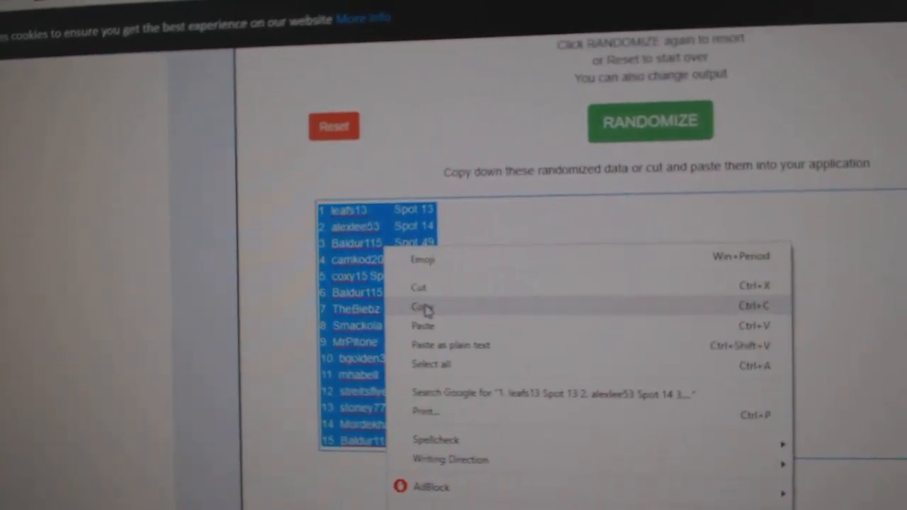
pyautogui.click(419, 307)
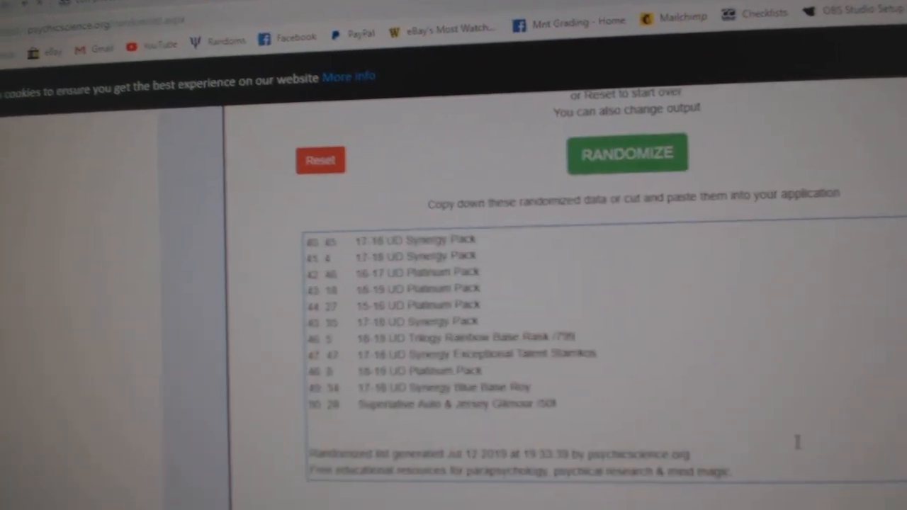
# - Paste the randomized card-pack list into columns C and D of the CnC9877 sheet
pyautogui.click(626, 153)
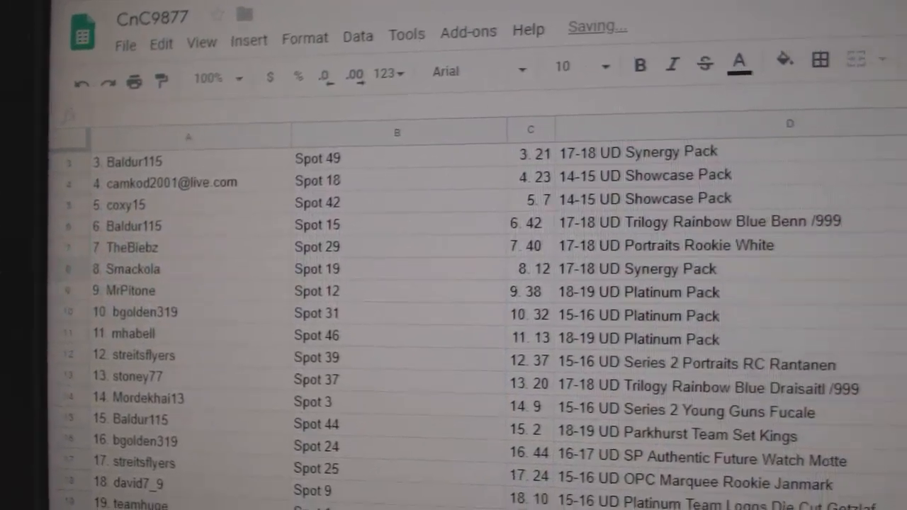
pyautogui.scroll(-3)
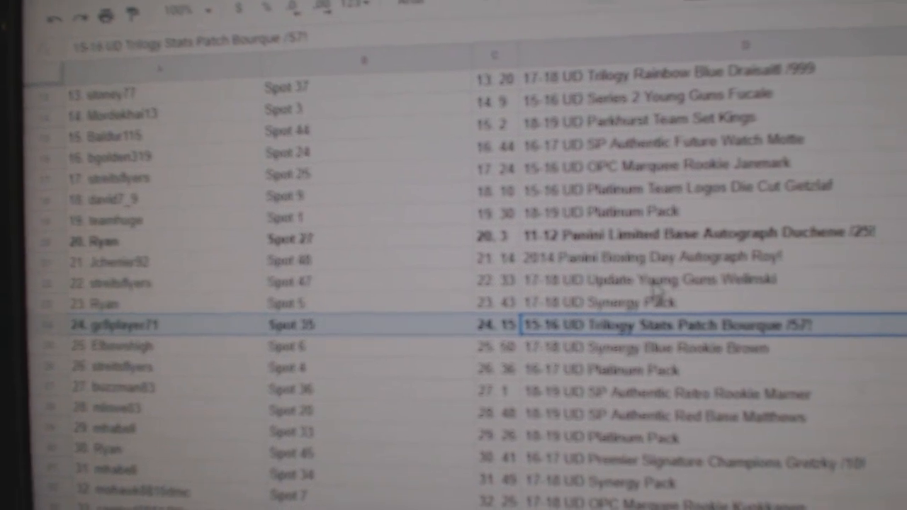
pyautogui.scroll(-3)
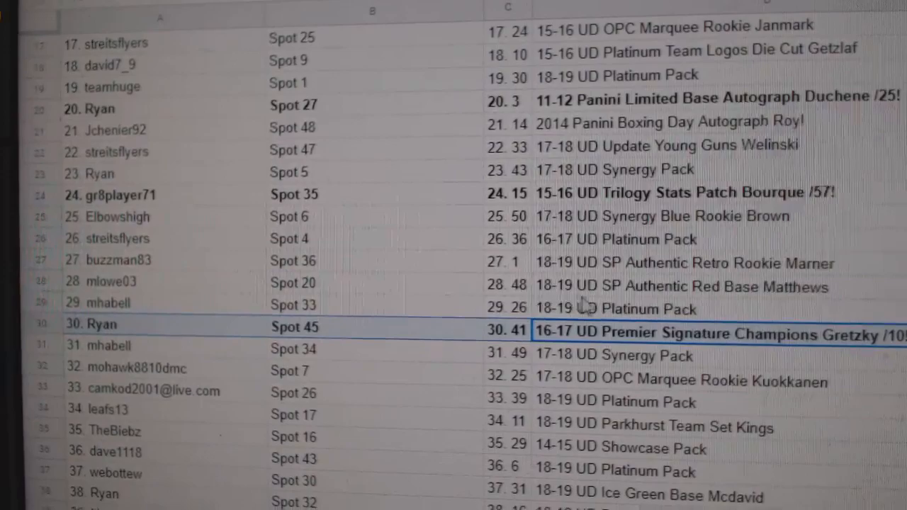
pyautogui.scroll(-3)
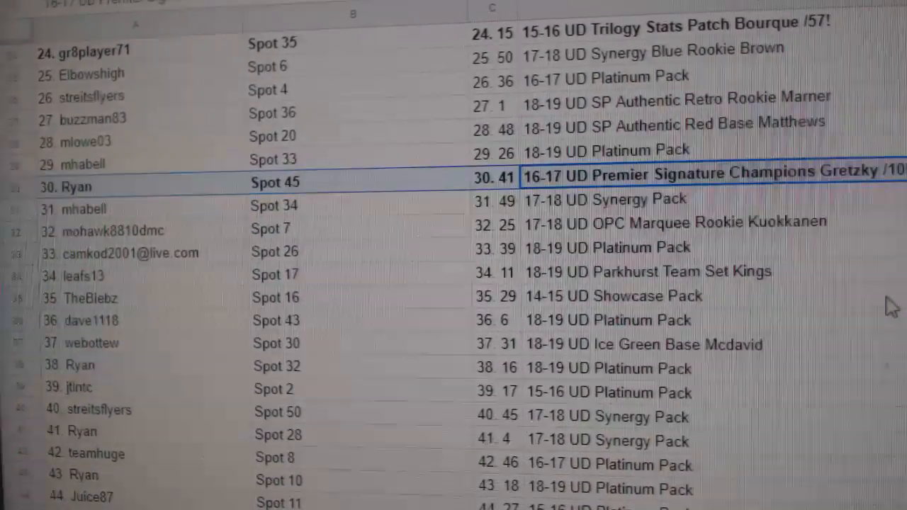
pyautogui.scroll(-3)
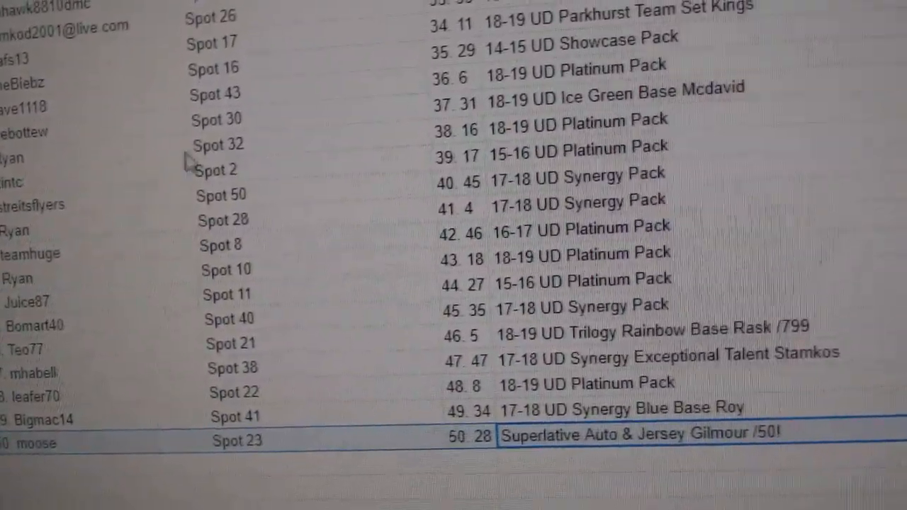
pyautogui.scroll(-3)
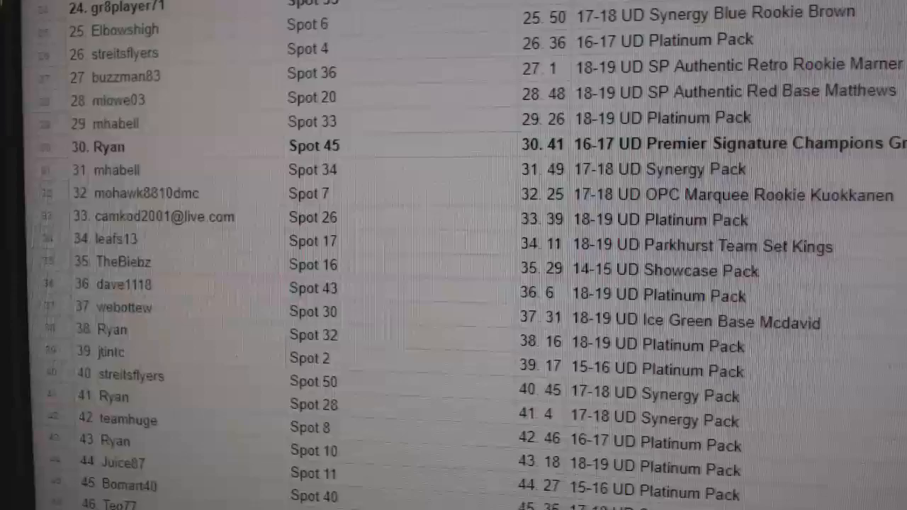
pyautogui.scroll(-3)
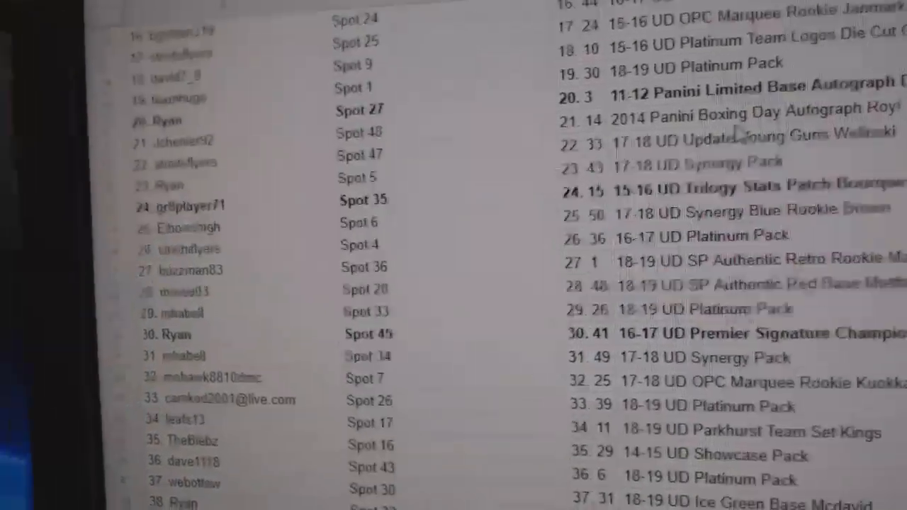